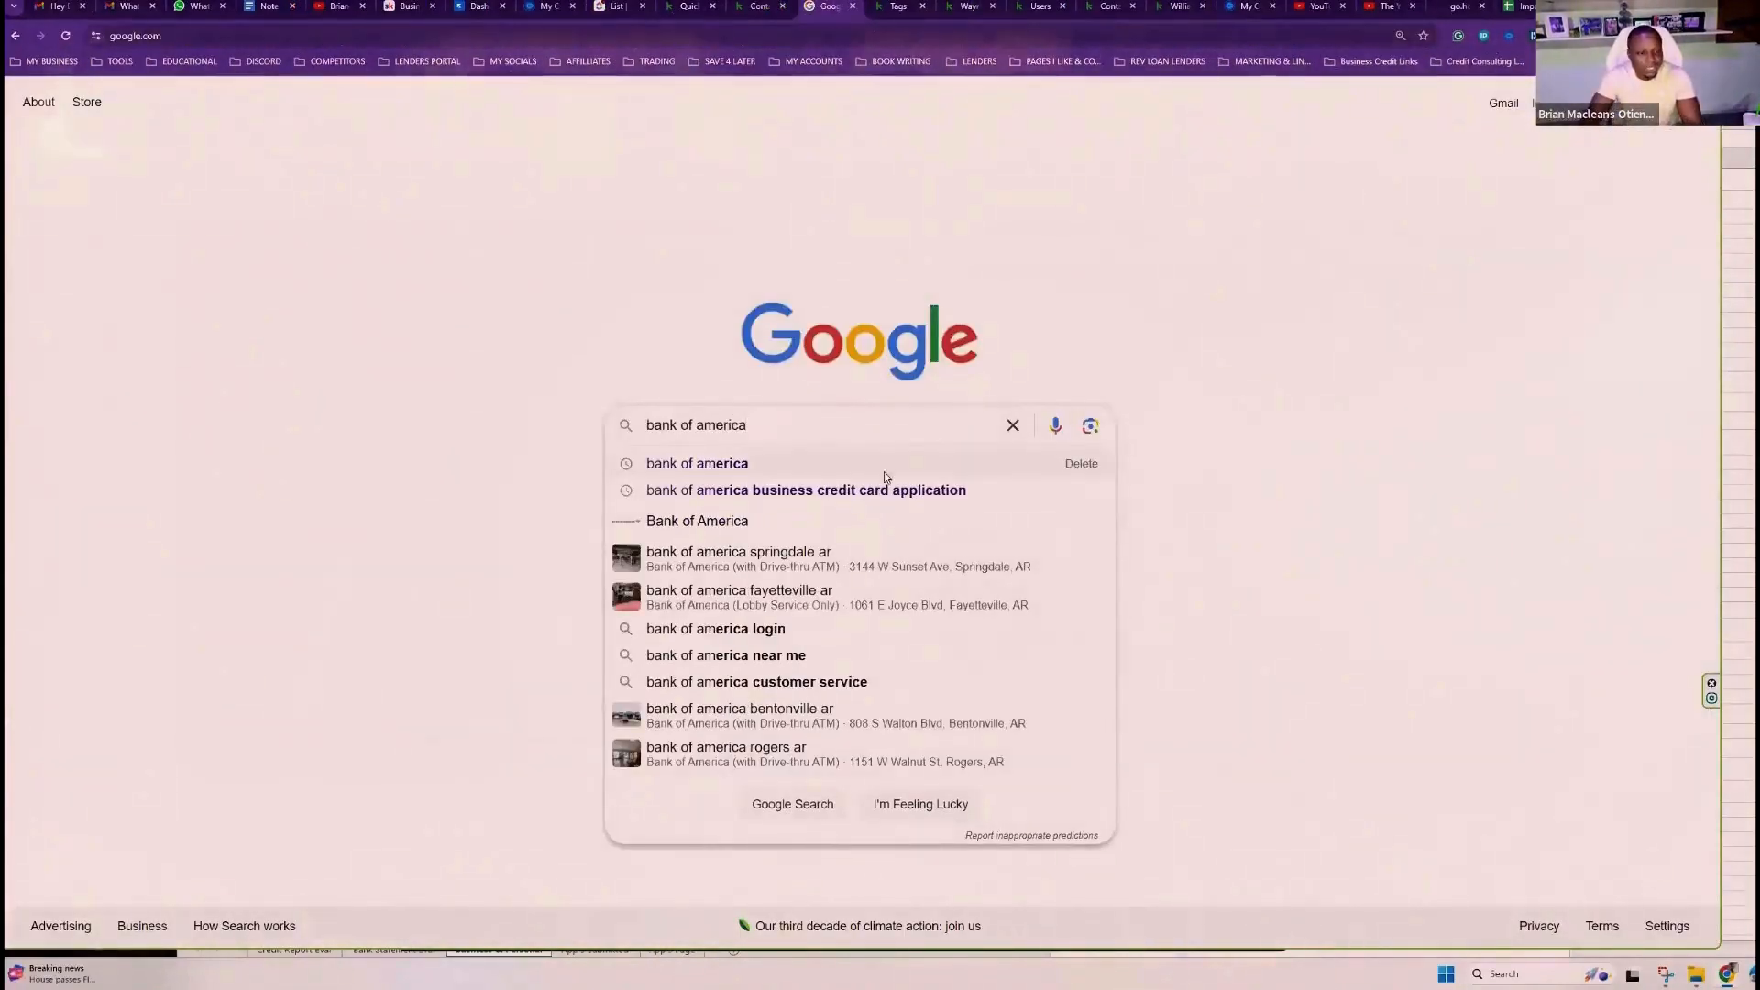
Step: Search 'bank of america business credit card application' and browse the bankofamerica.com small business cards page
{"action": "left_click", "coordinate": [804, 490]}
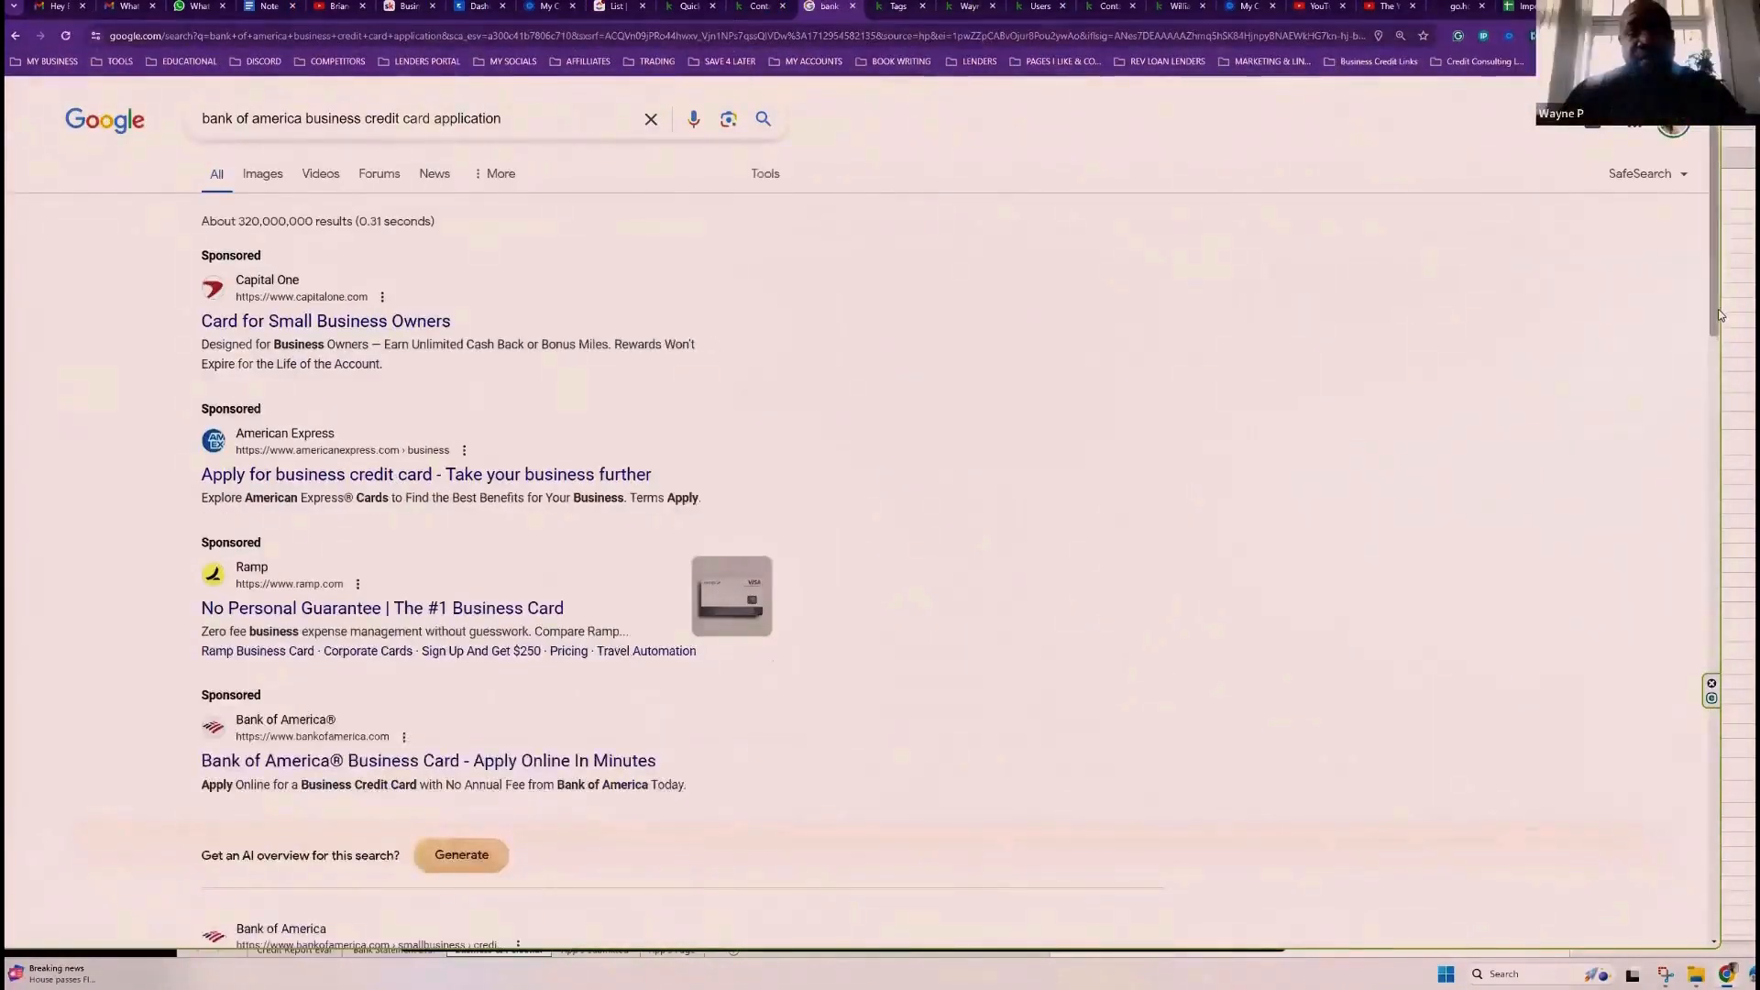
{"action": "left_click", "coordinate": [428, 759]}
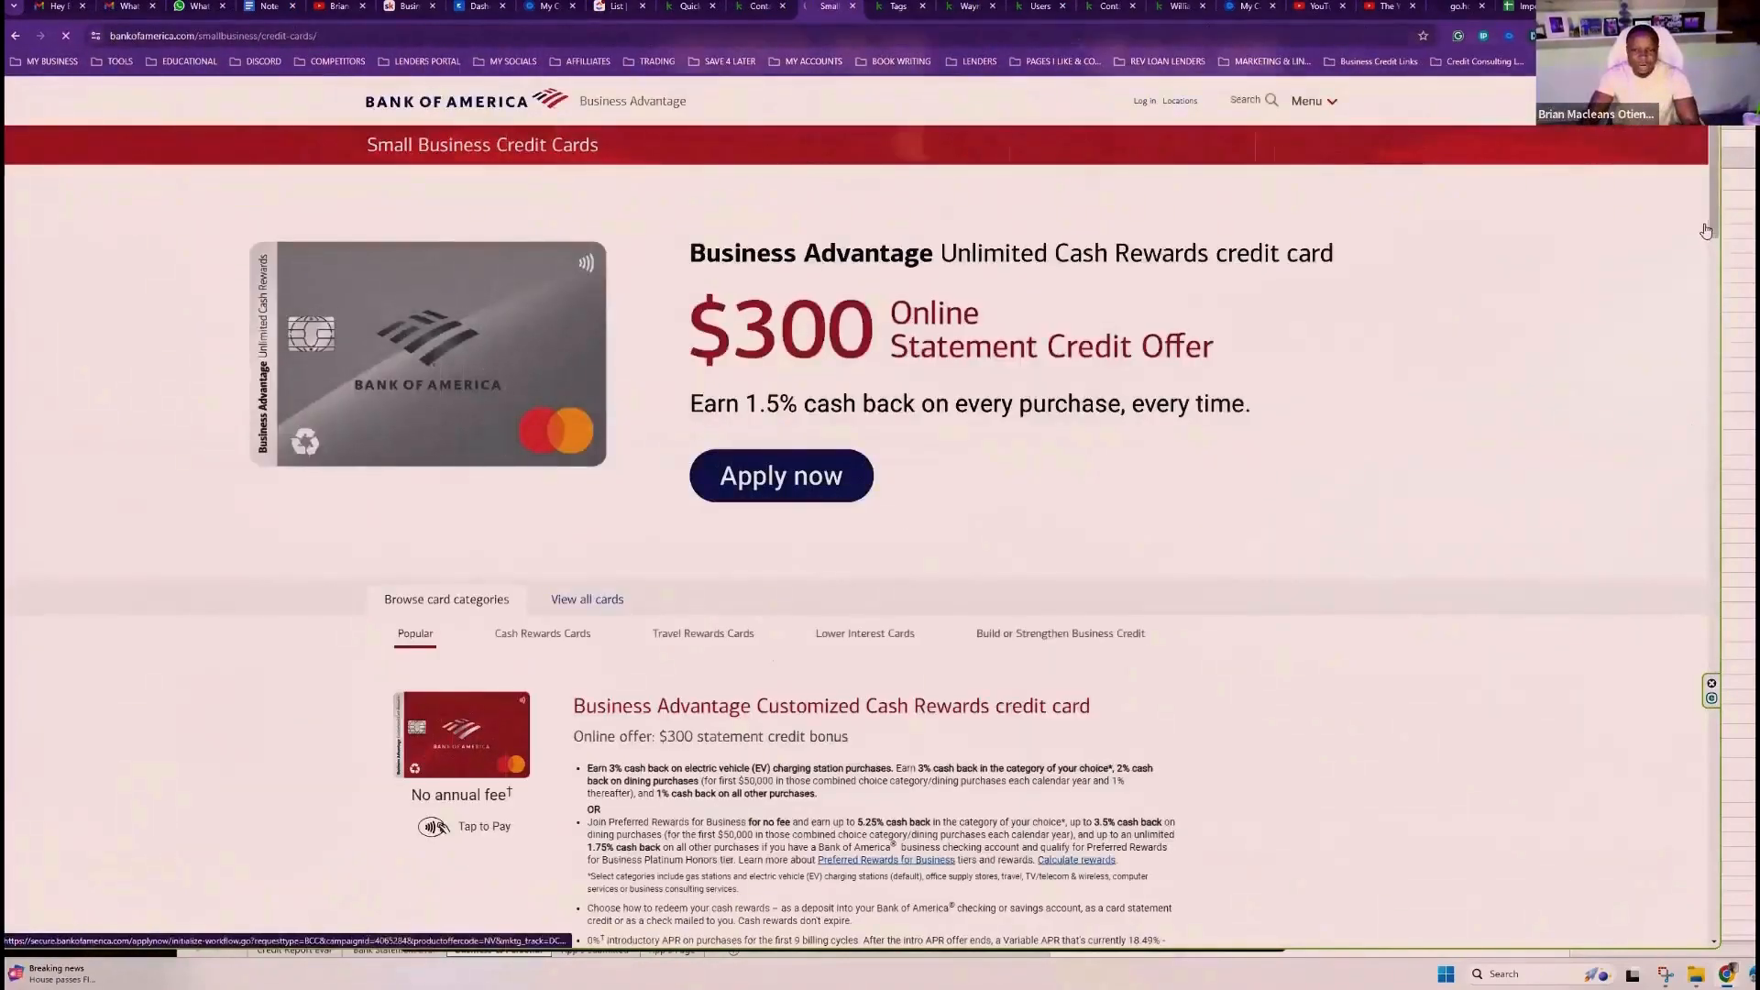
{"action": "scroll", "scroll_direction": "down", "scroll_amount": 3}
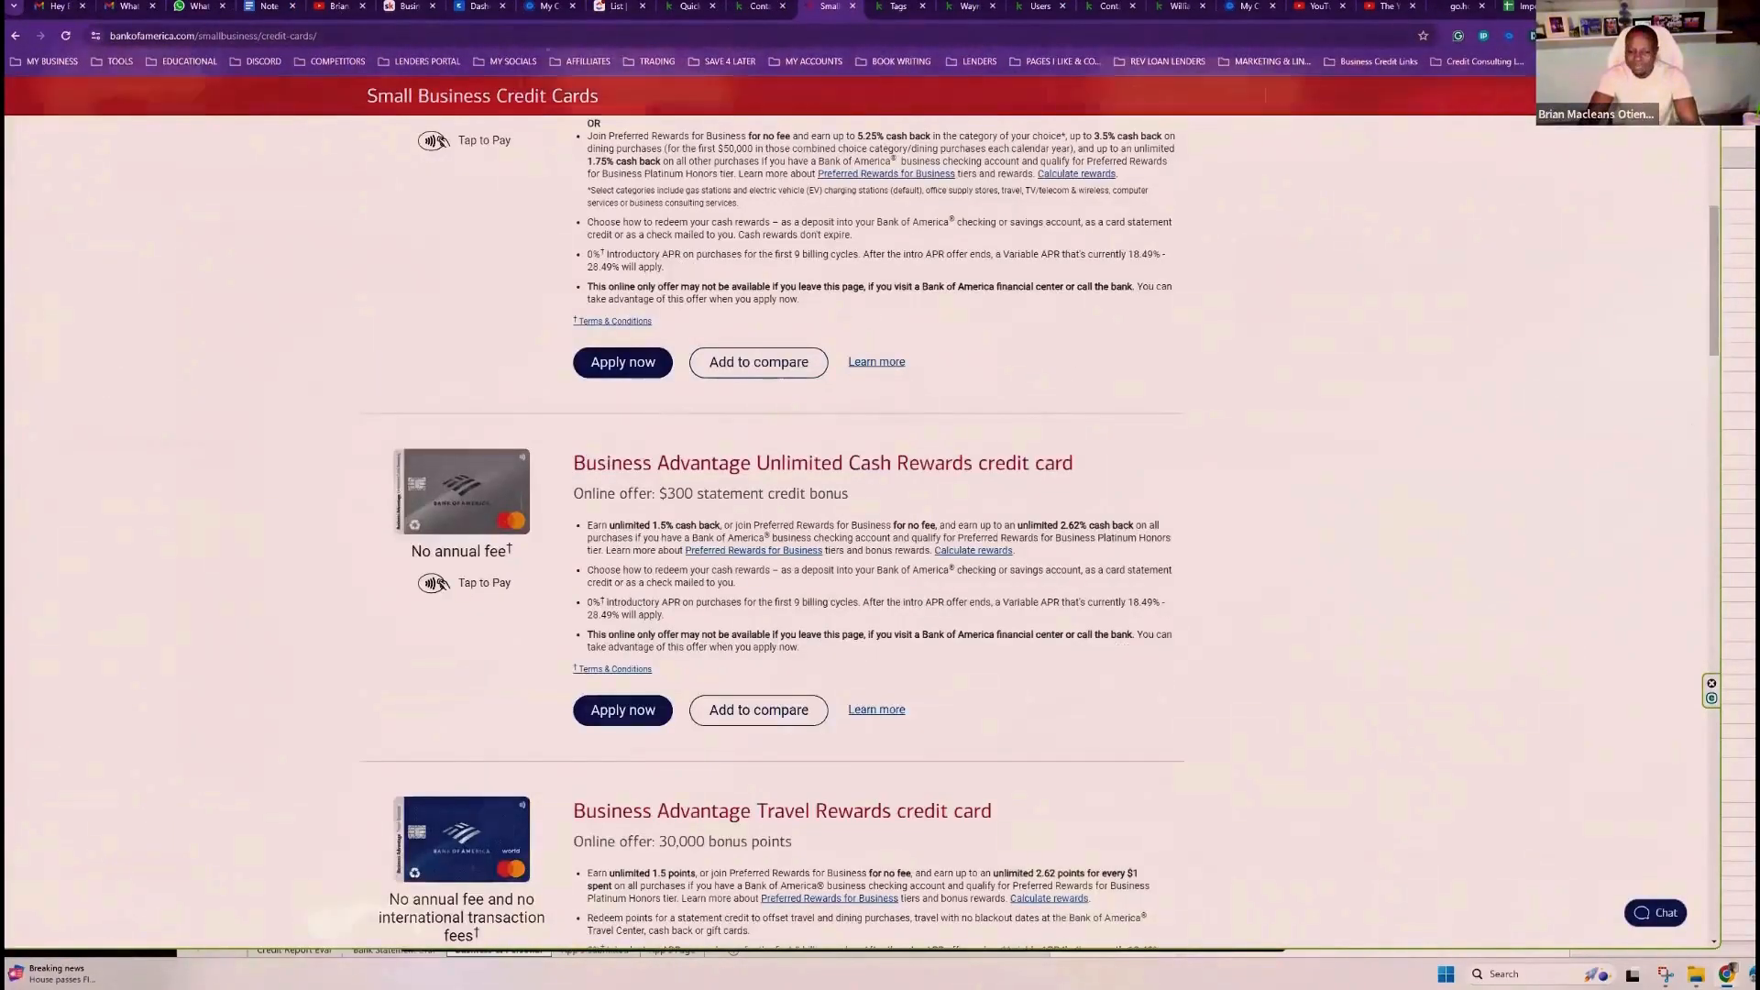